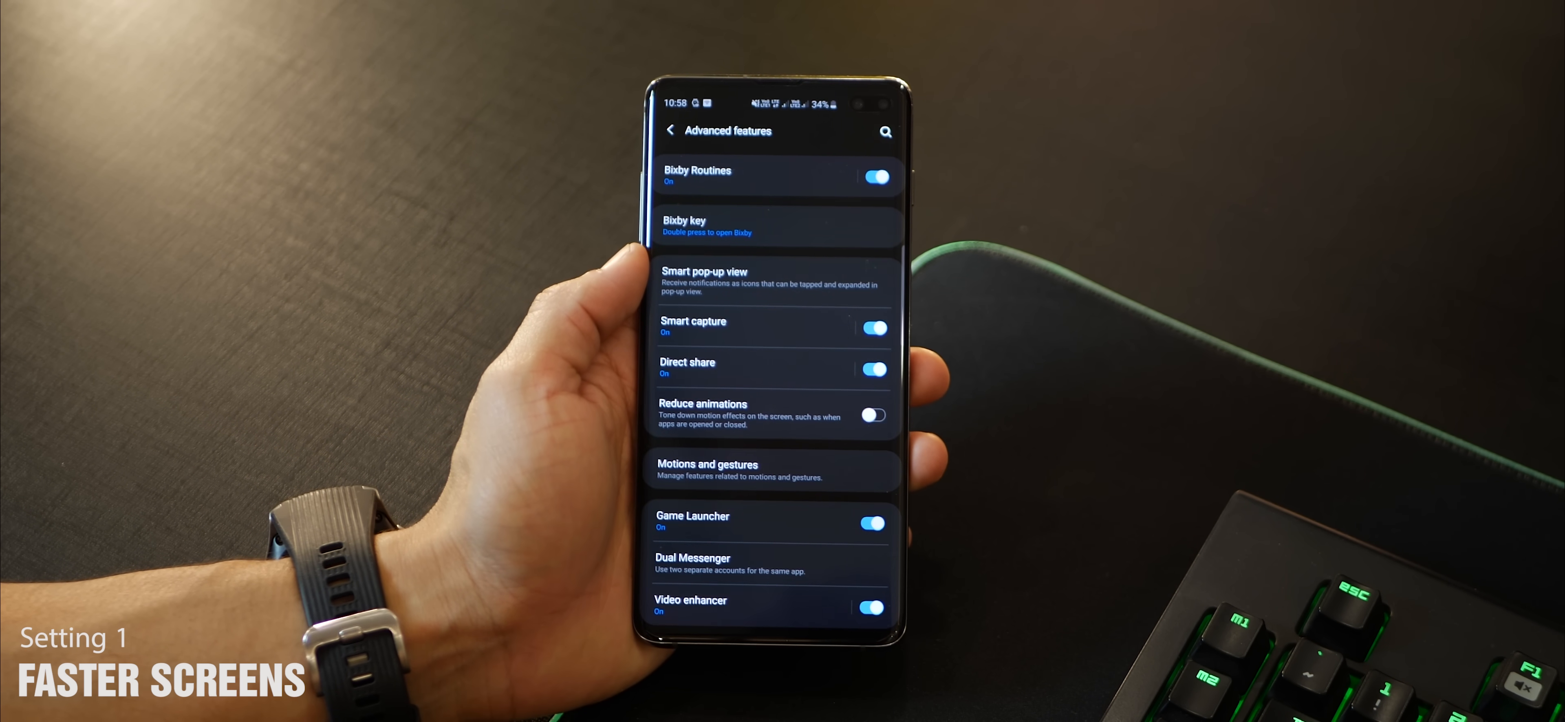
Turn on Reduce animations in Advanced features and check the faster app opening
{"action": "left_click", "coordinate": [872, 415]}
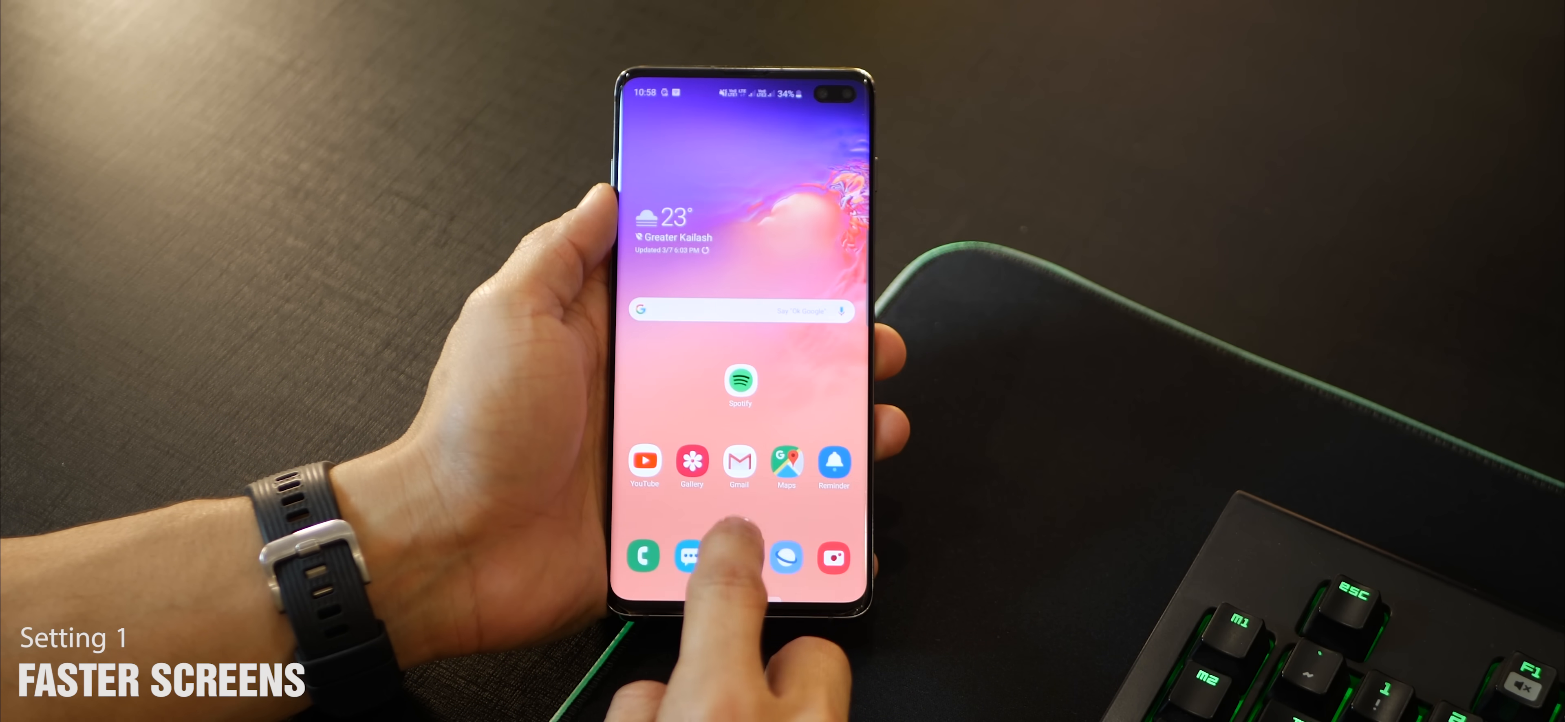
{"action": "left_click", "coordinate": [643, 556]}
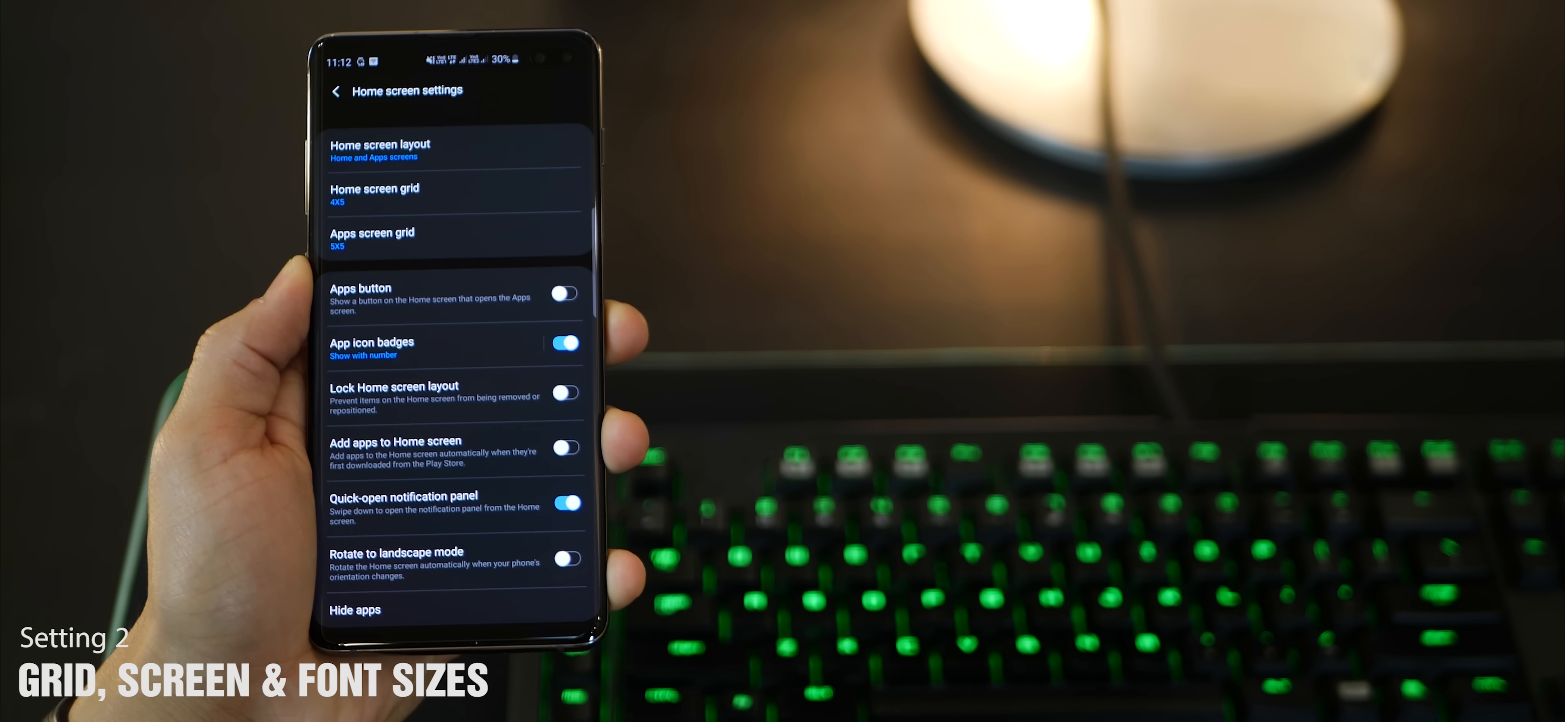
Bring up the Home screen grid size options for a denser layout
{"action": "left_click", "coordinate": [373, 194]}
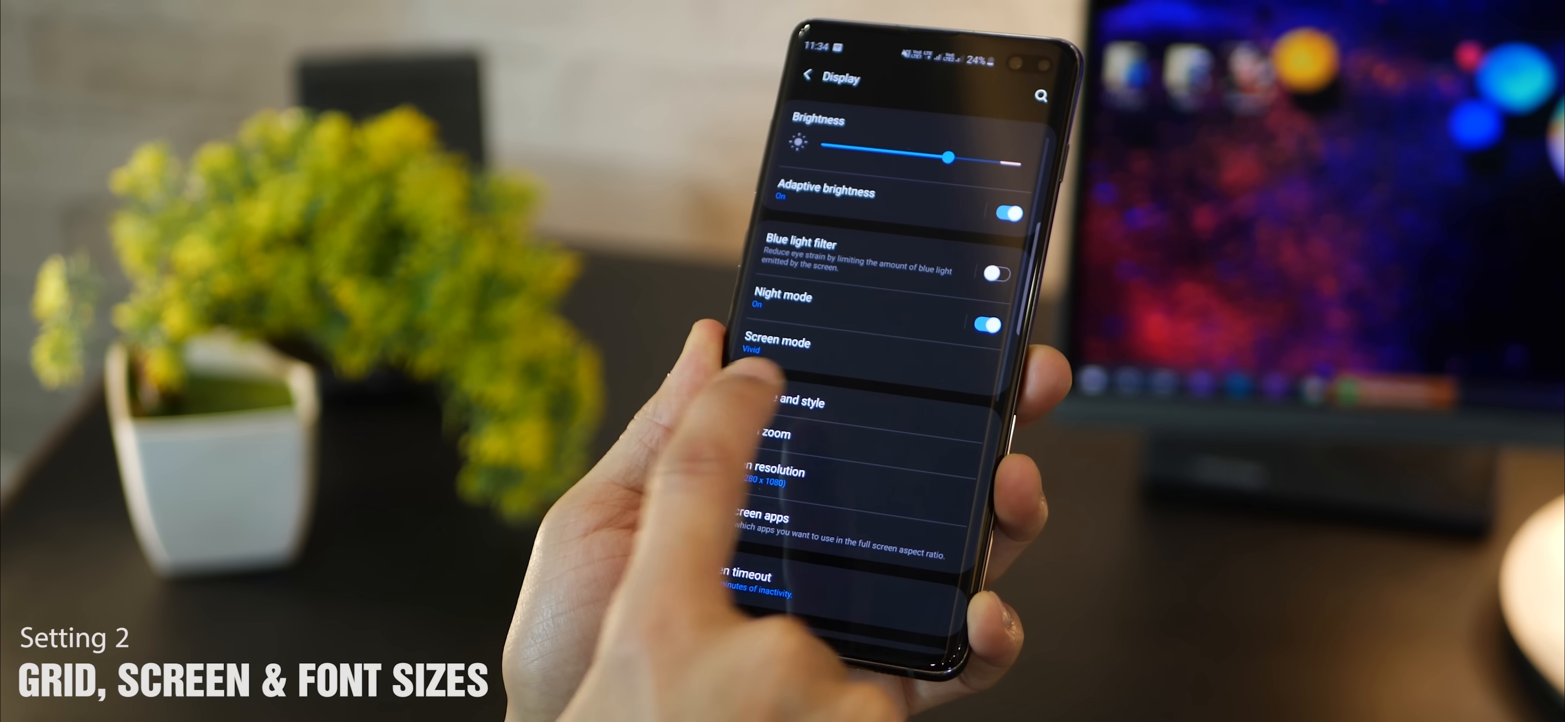
Go into the font and screen zoom settings from Display
{"action": "left_click", "coordinate": [788, 402]}
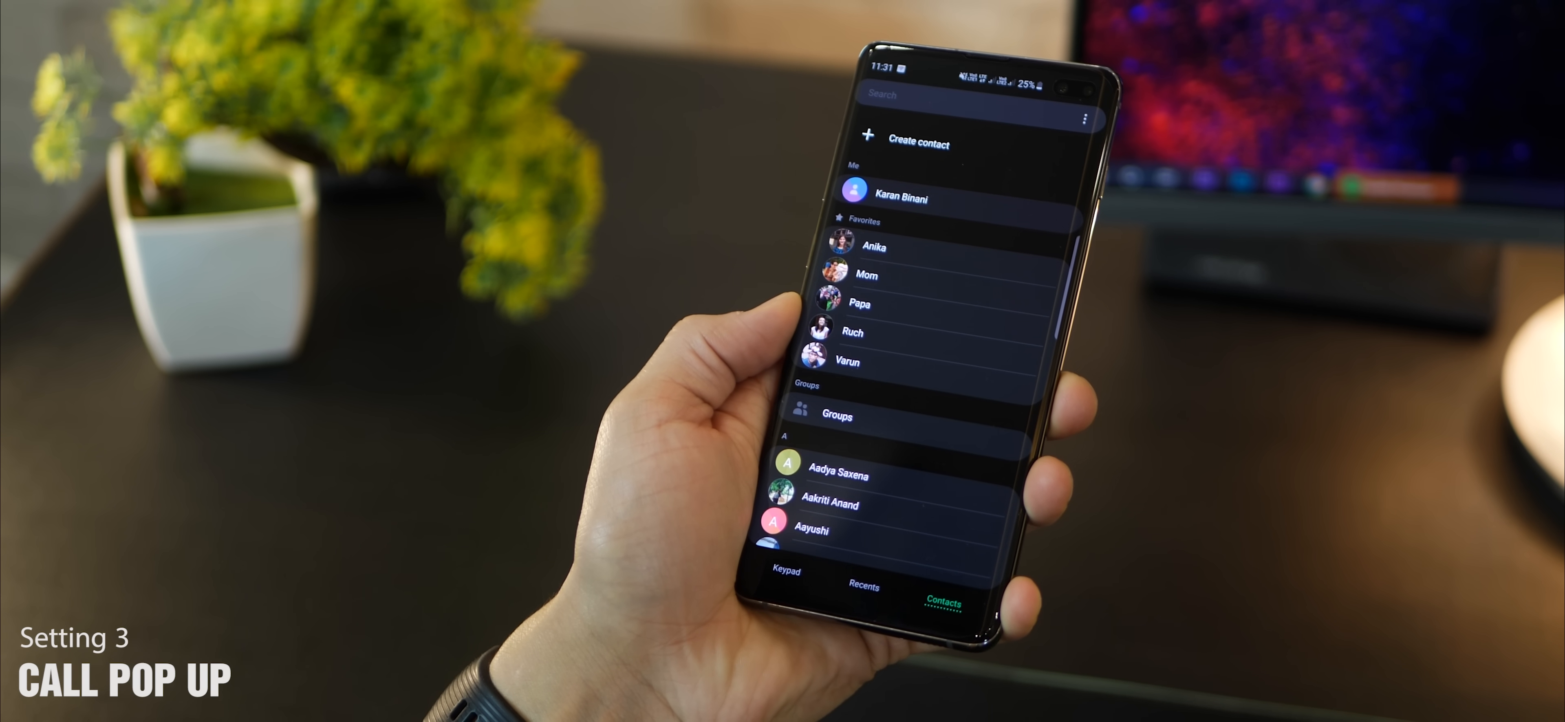
In the Phone app's call settings, switch on Show calls in pop-up
{"action": "left_click", "coordinate": [786, 575]}
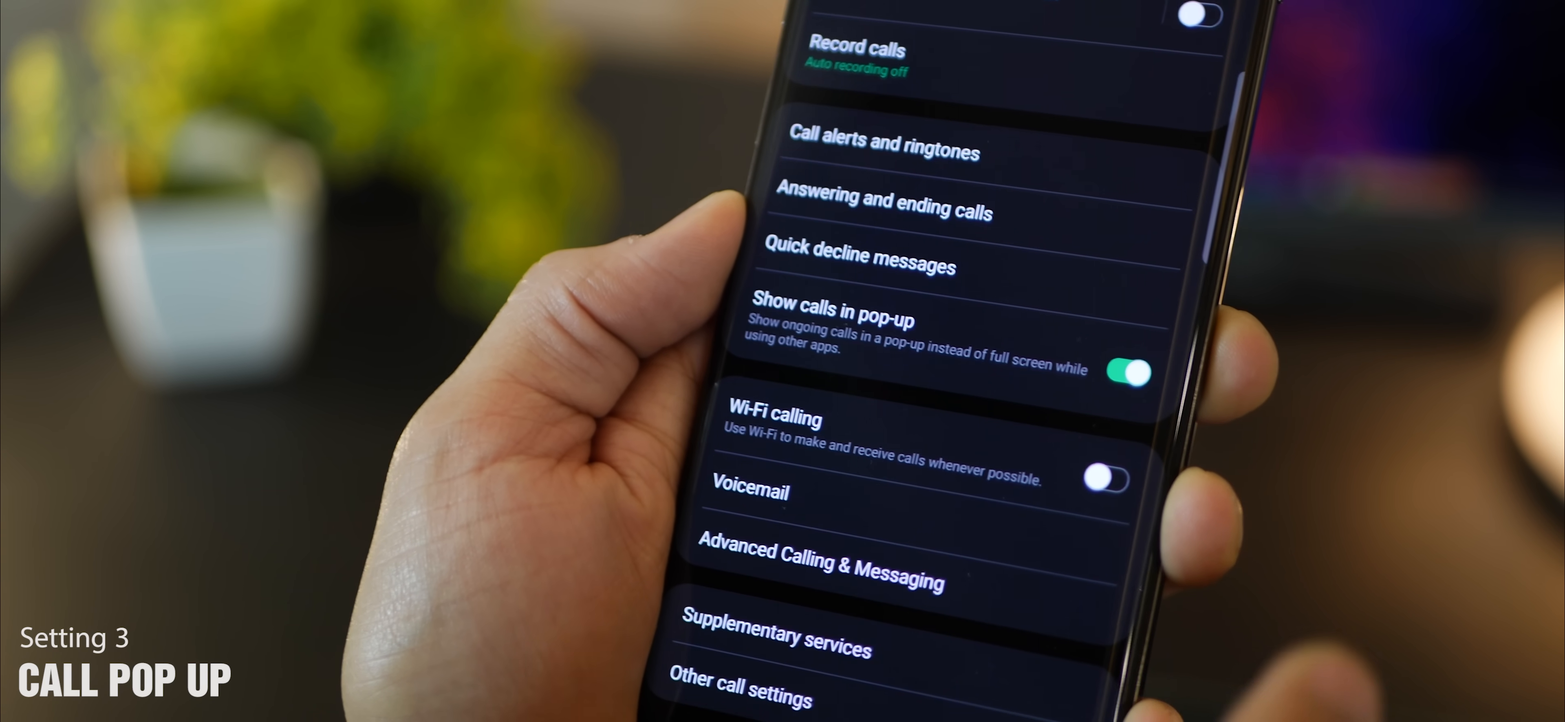
{"action": "left_click", "coordinate": [1128, 372]}
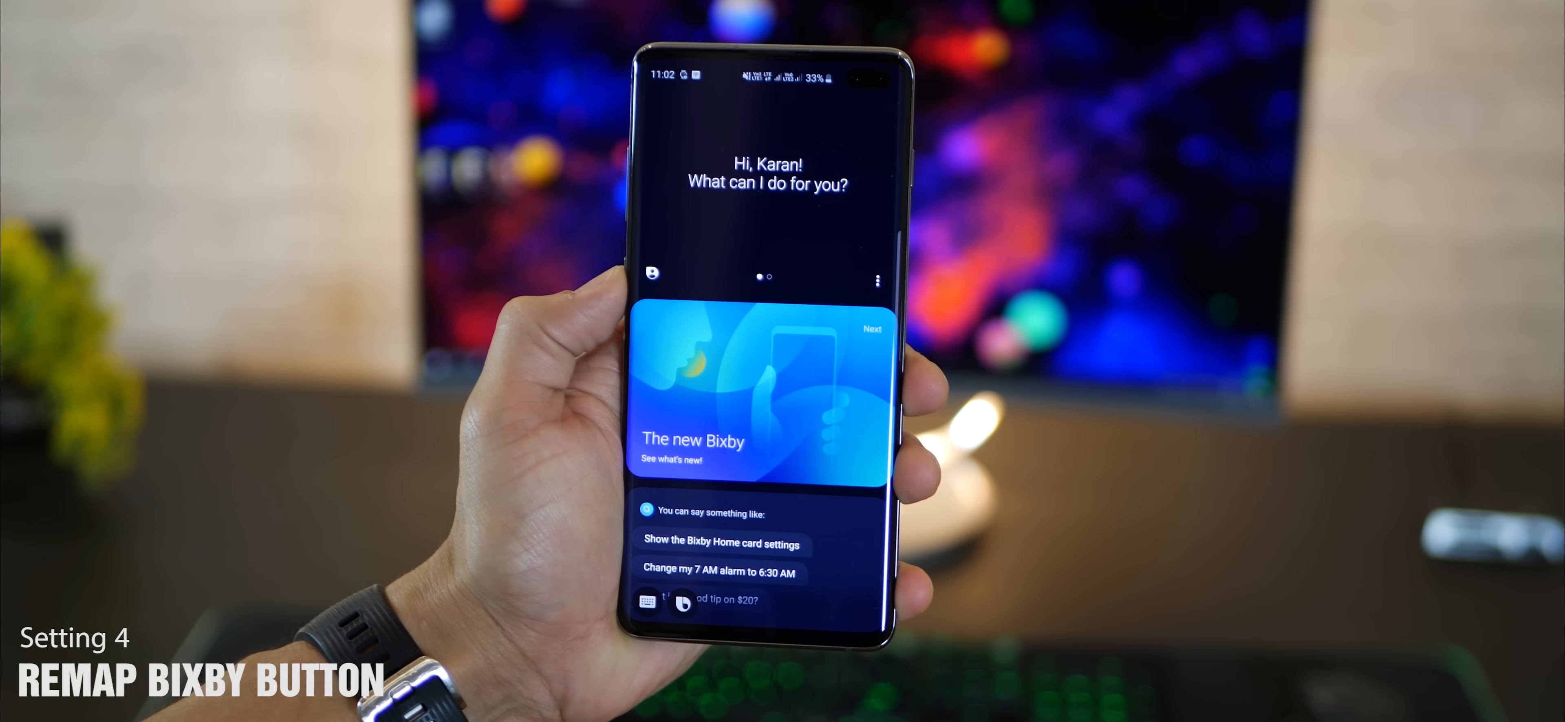
Set the Bixby key single press to open the Camera app
{"action": "left_click", "coordinate": [879, 276]}
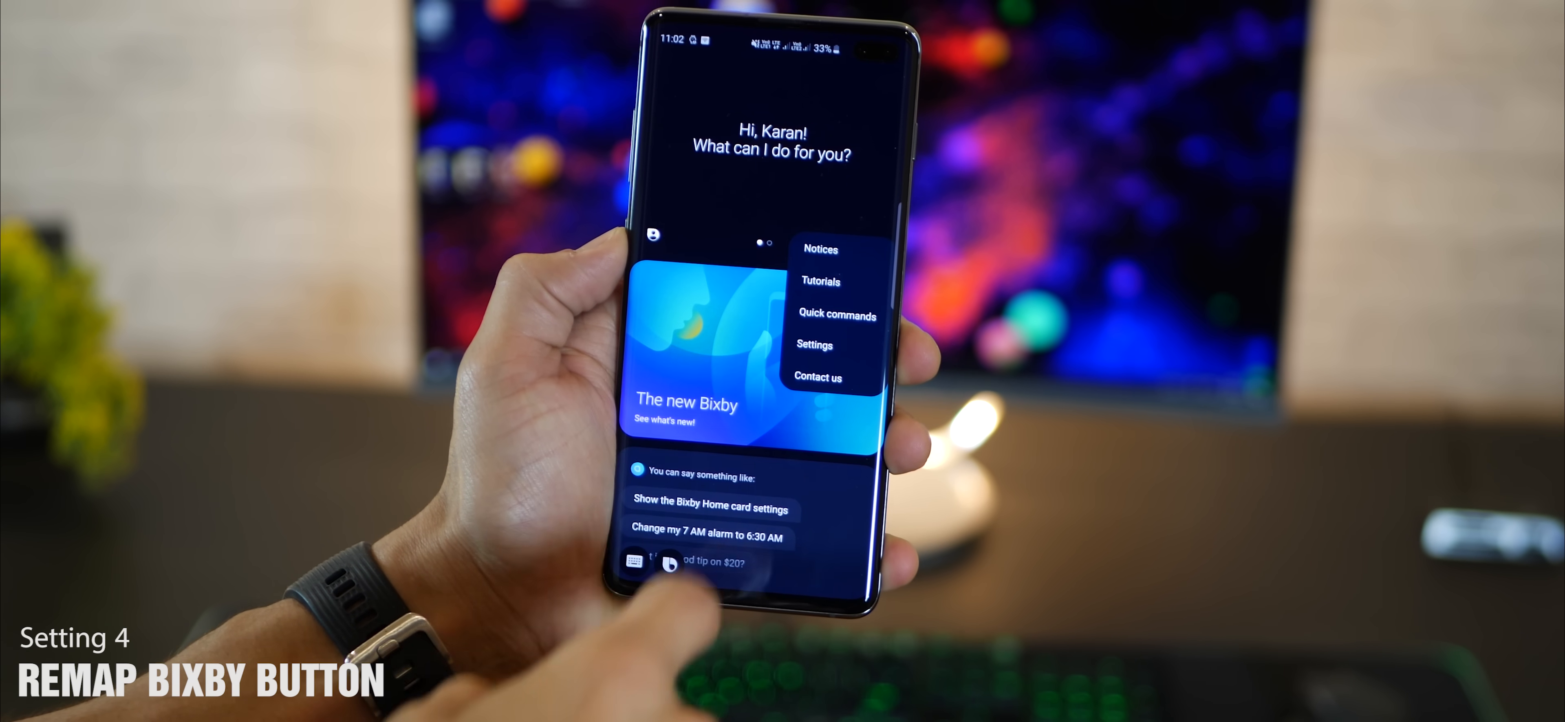
{"action": "left_click", "coordinate": [814, 344]}
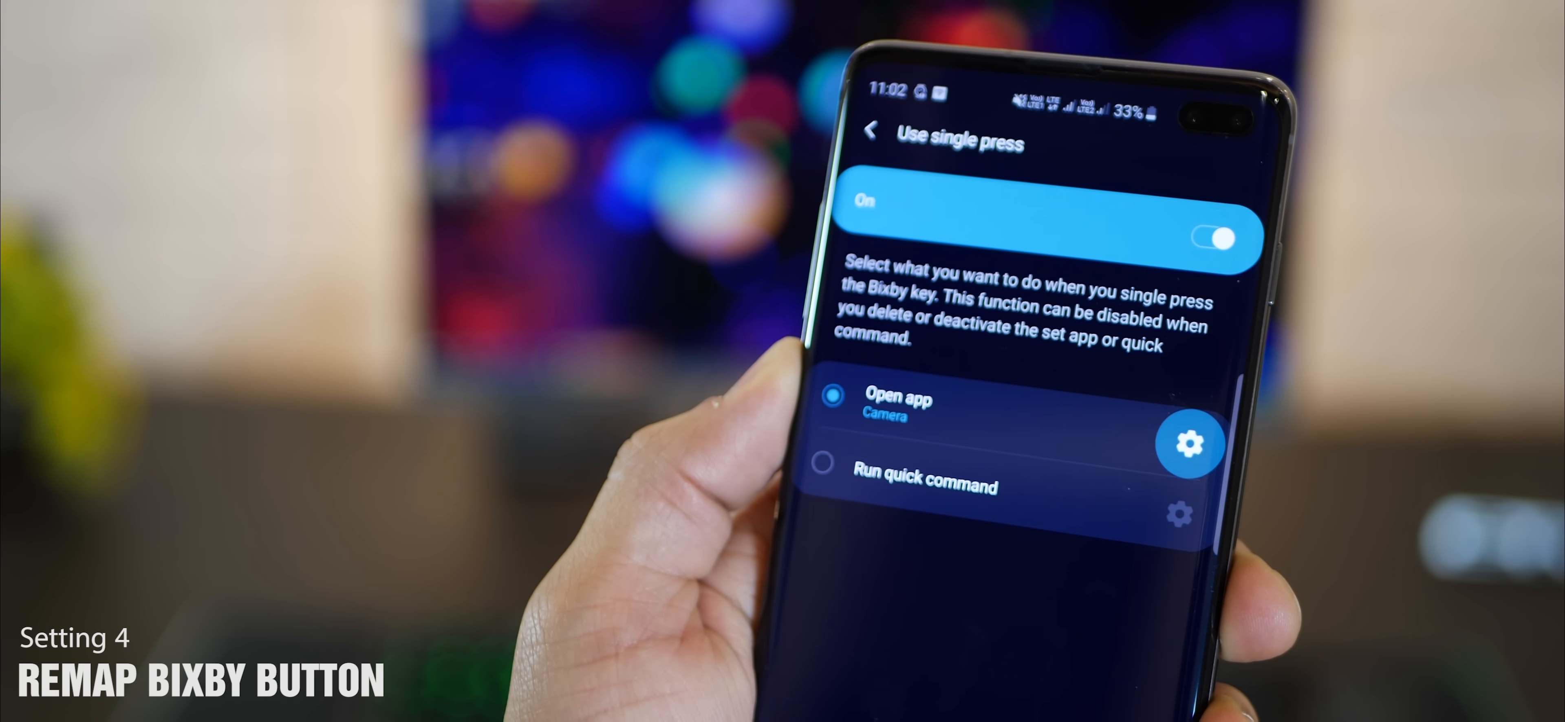
{"action": "left_click", "coordinate": [1188, 445]}
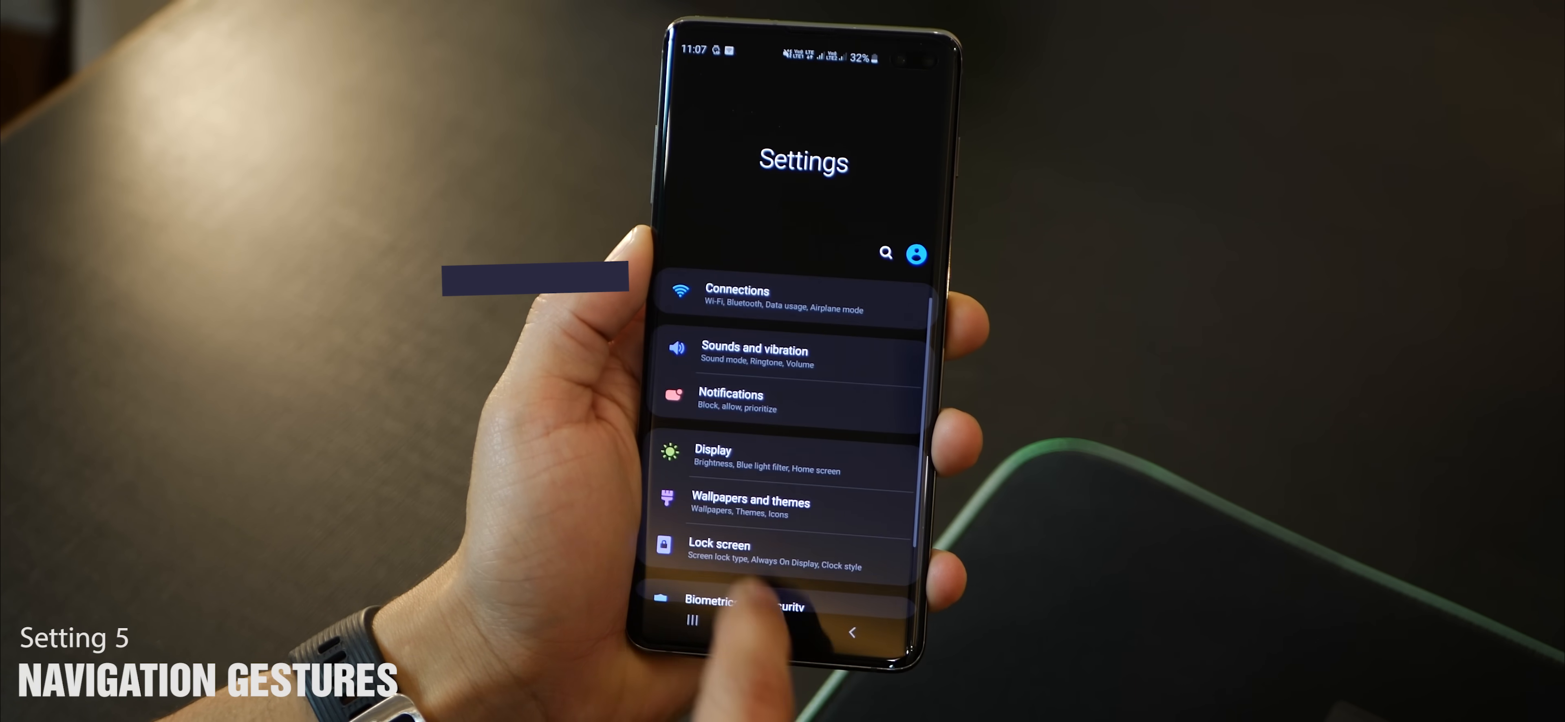
In Display > Navigation bar, select Full screen gestures instead of buttons
{"action": "left_click", "coordinate": [712, 459]}
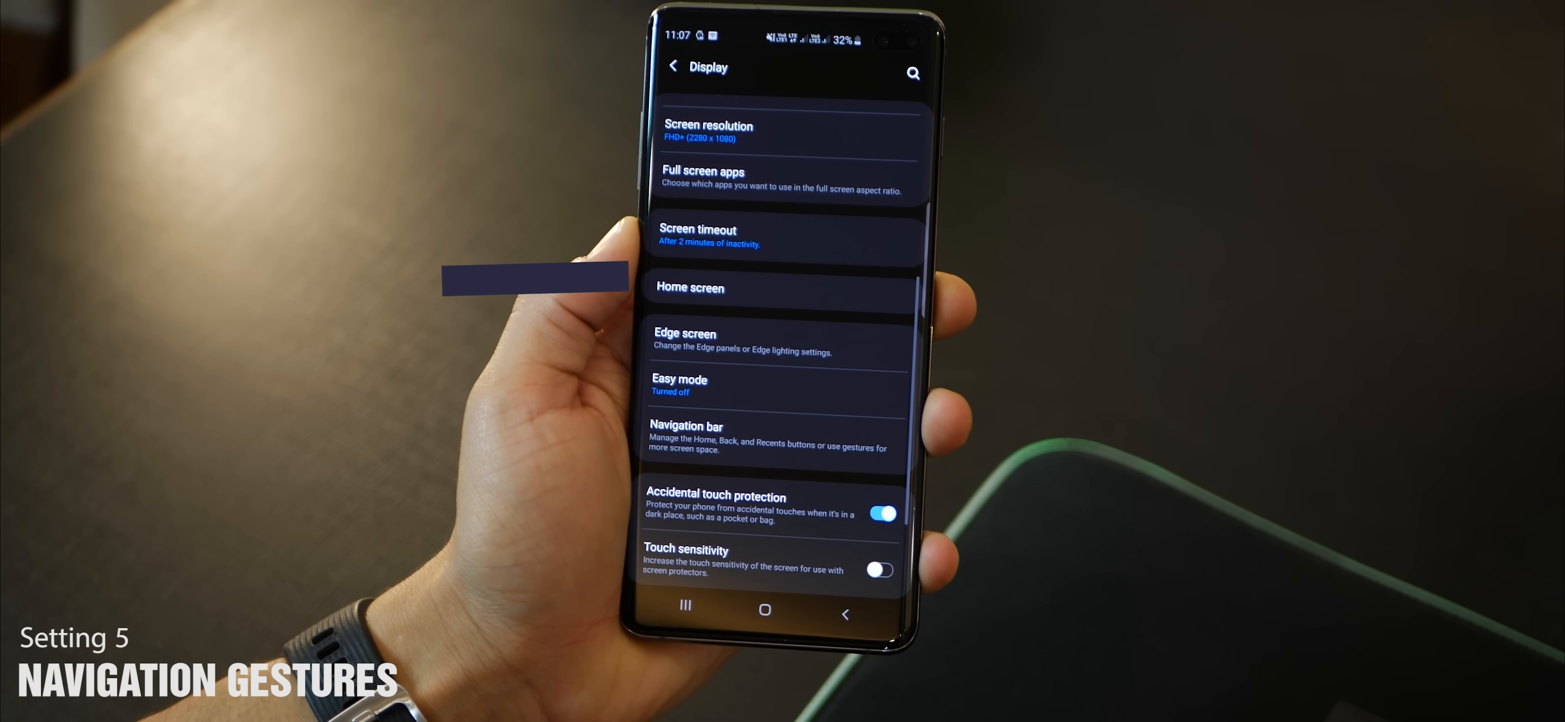
{"action": "left_click", "coordinate": [769, 434]}
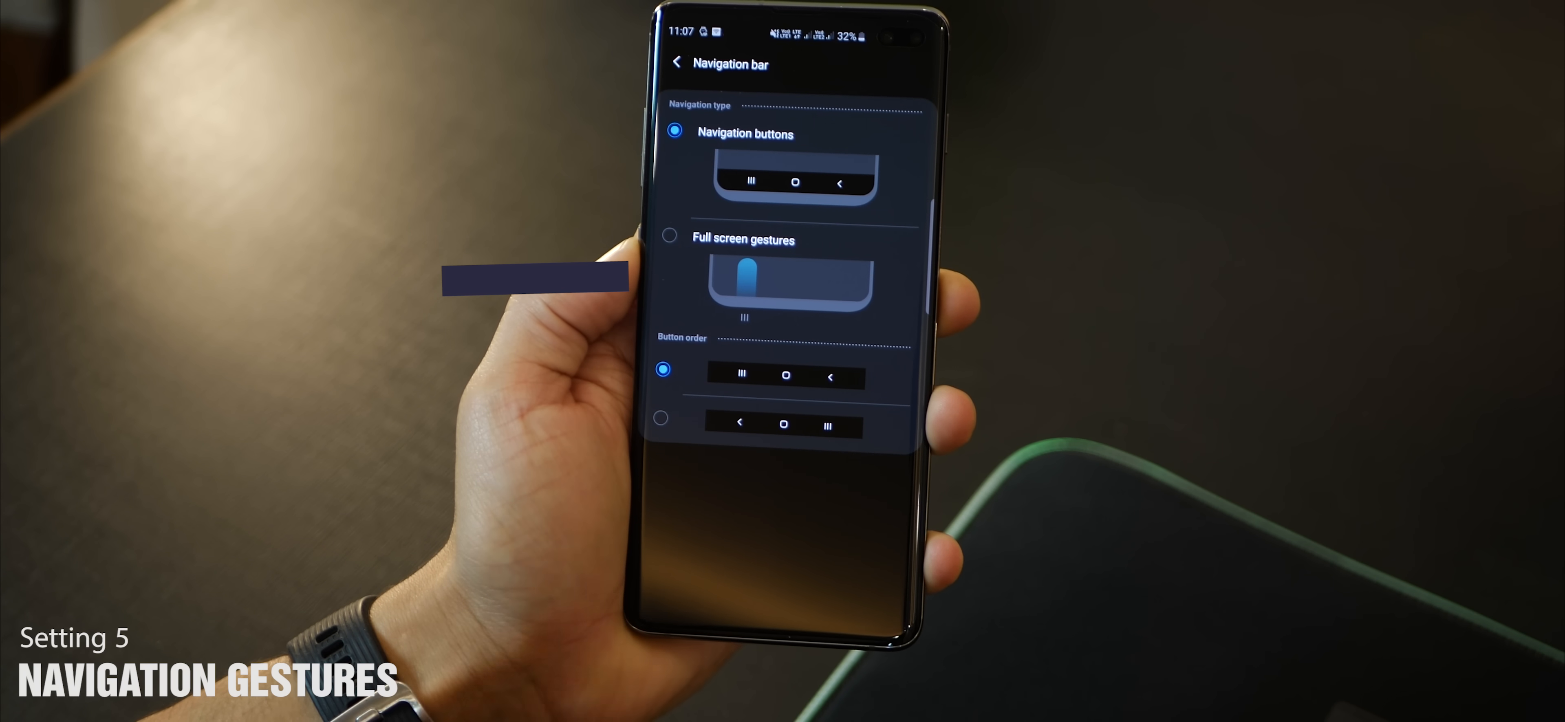
{"action": "left_click", "coordinate": [668, 235]}
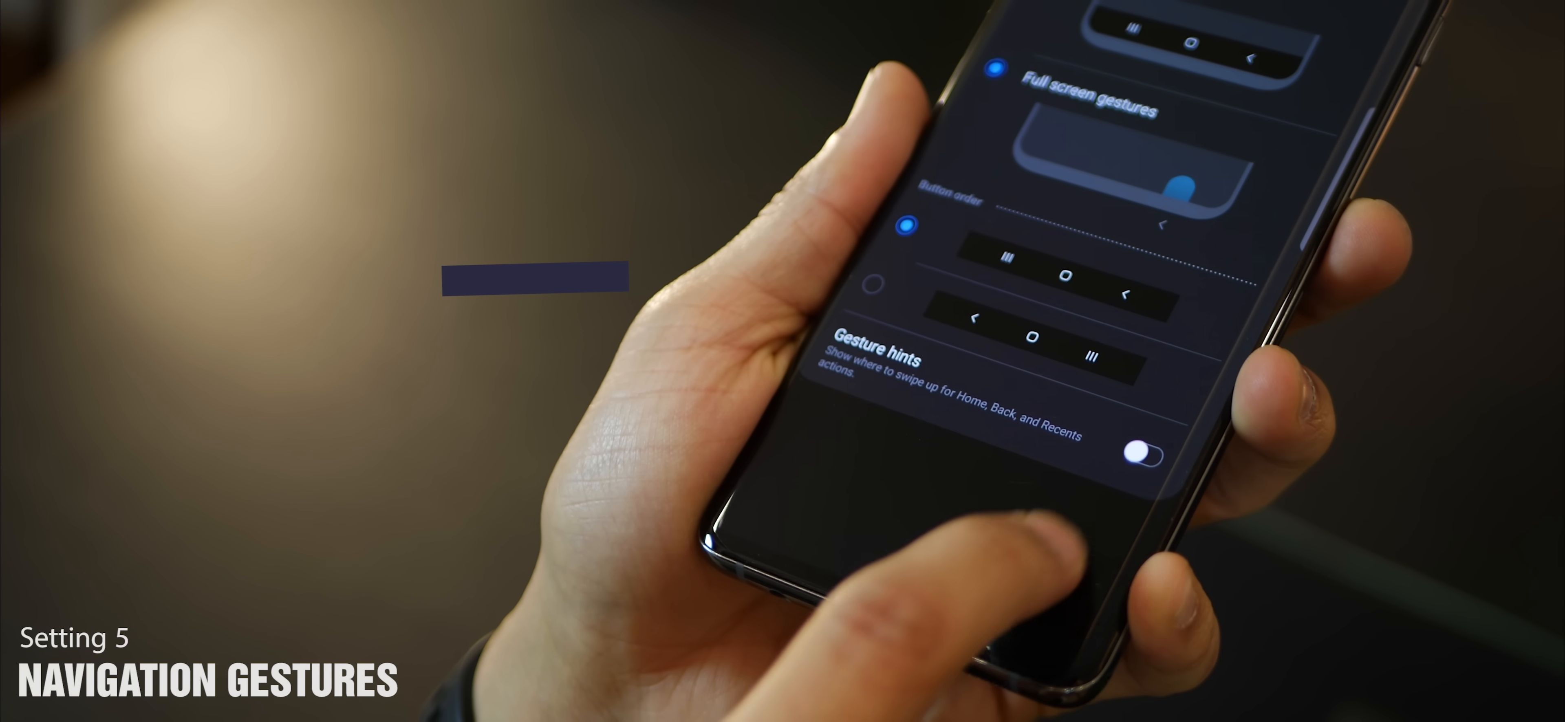
{"action": "scroll", "scroll_direction": "up", "scroll_amount": 3}
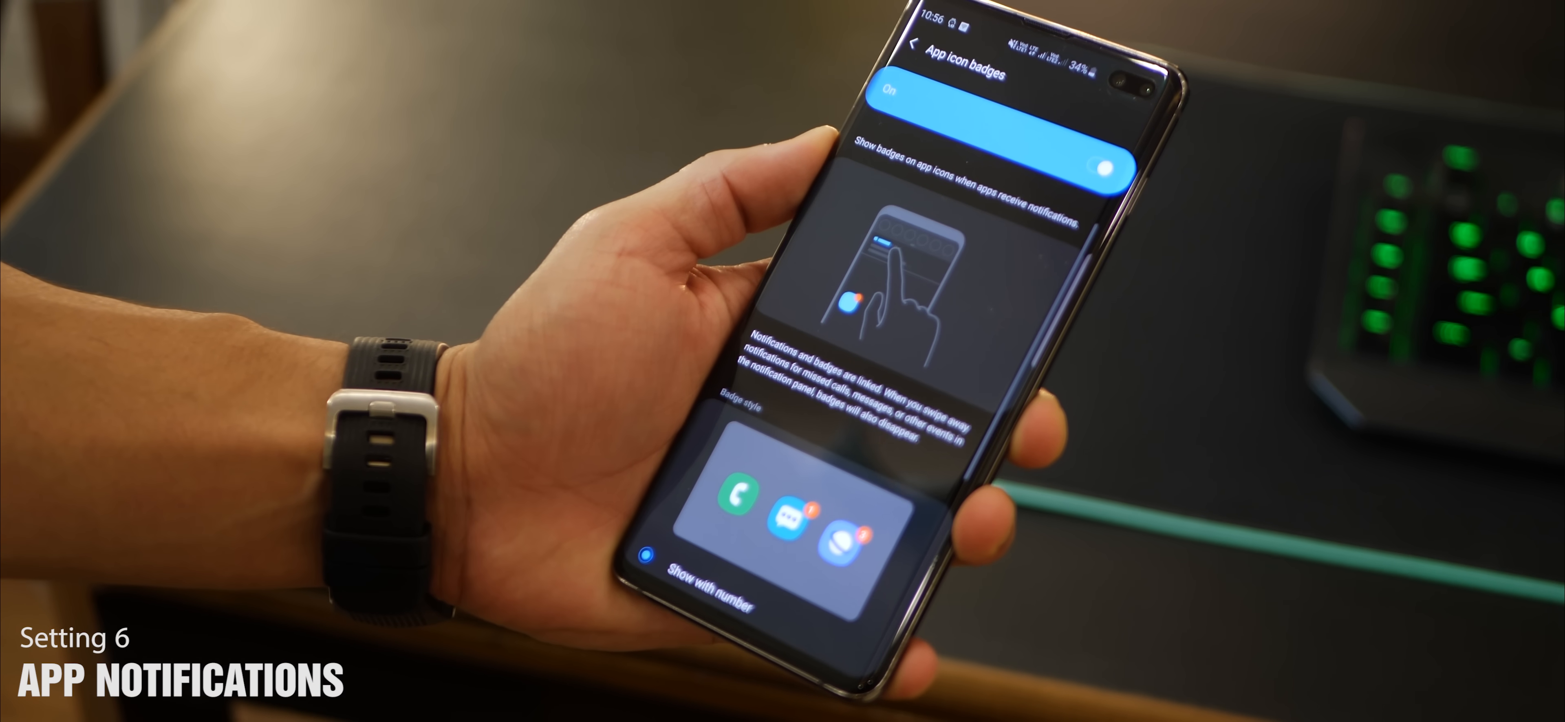
Scroll through the App icon badges settings with badges on, showing numbers
{"action": "scroll", "scroll_direction": "down", "scroll_amount": 3}
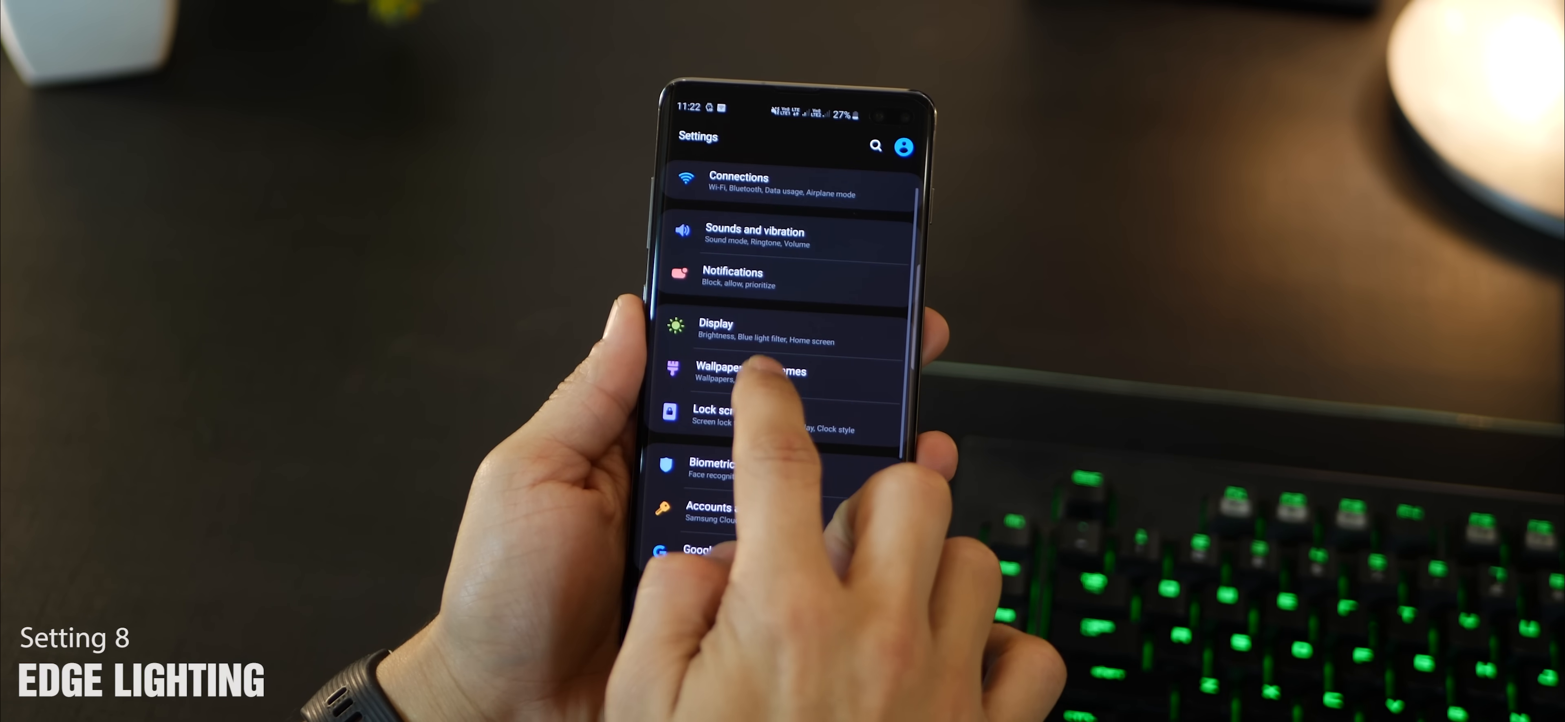
Enter Display settings on the way to Edge screen lighting
{"action": "left_click", "coordinate": [716, 329]}
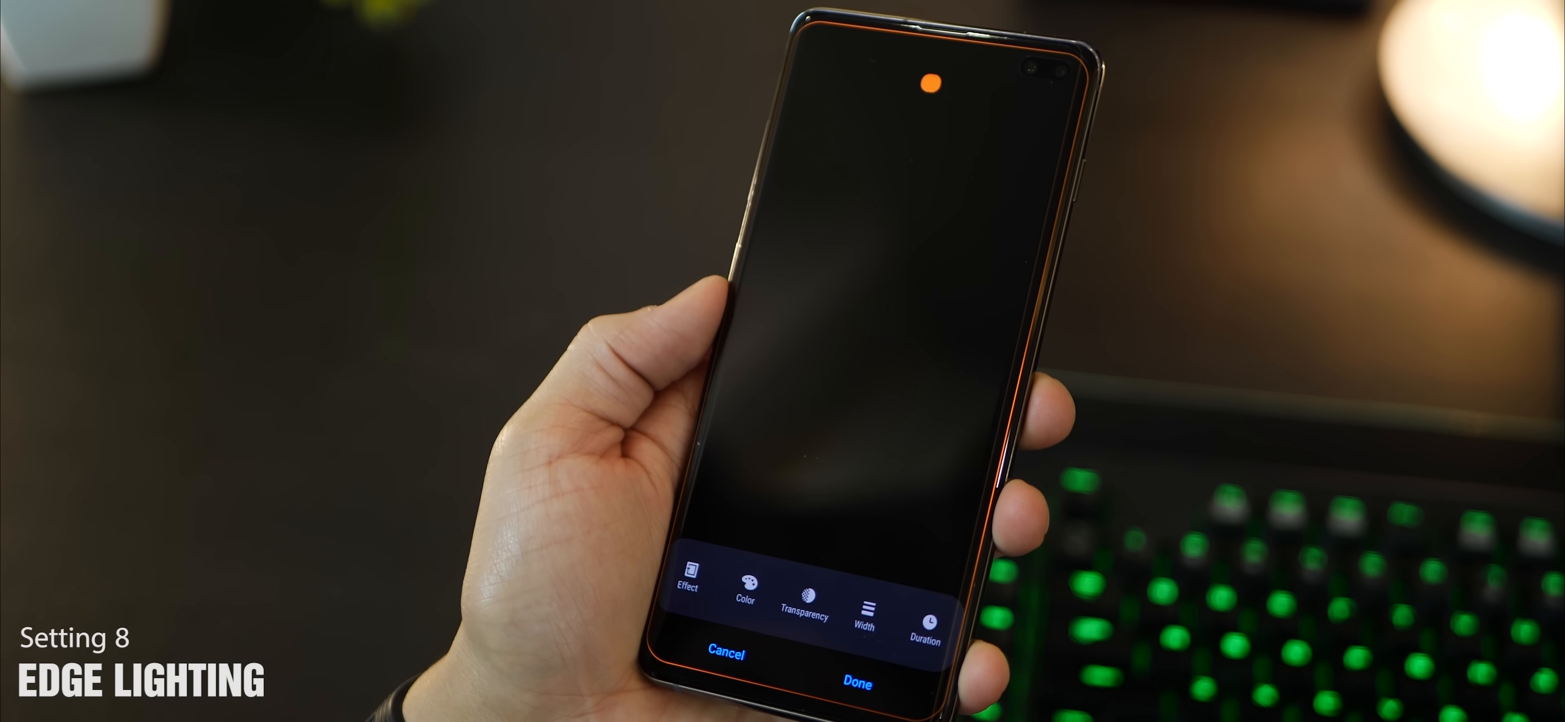
Choose the Bubble effect for Edge lighting and apply it with Done
{"action": "left_click", "coordinate": [686, 589]}
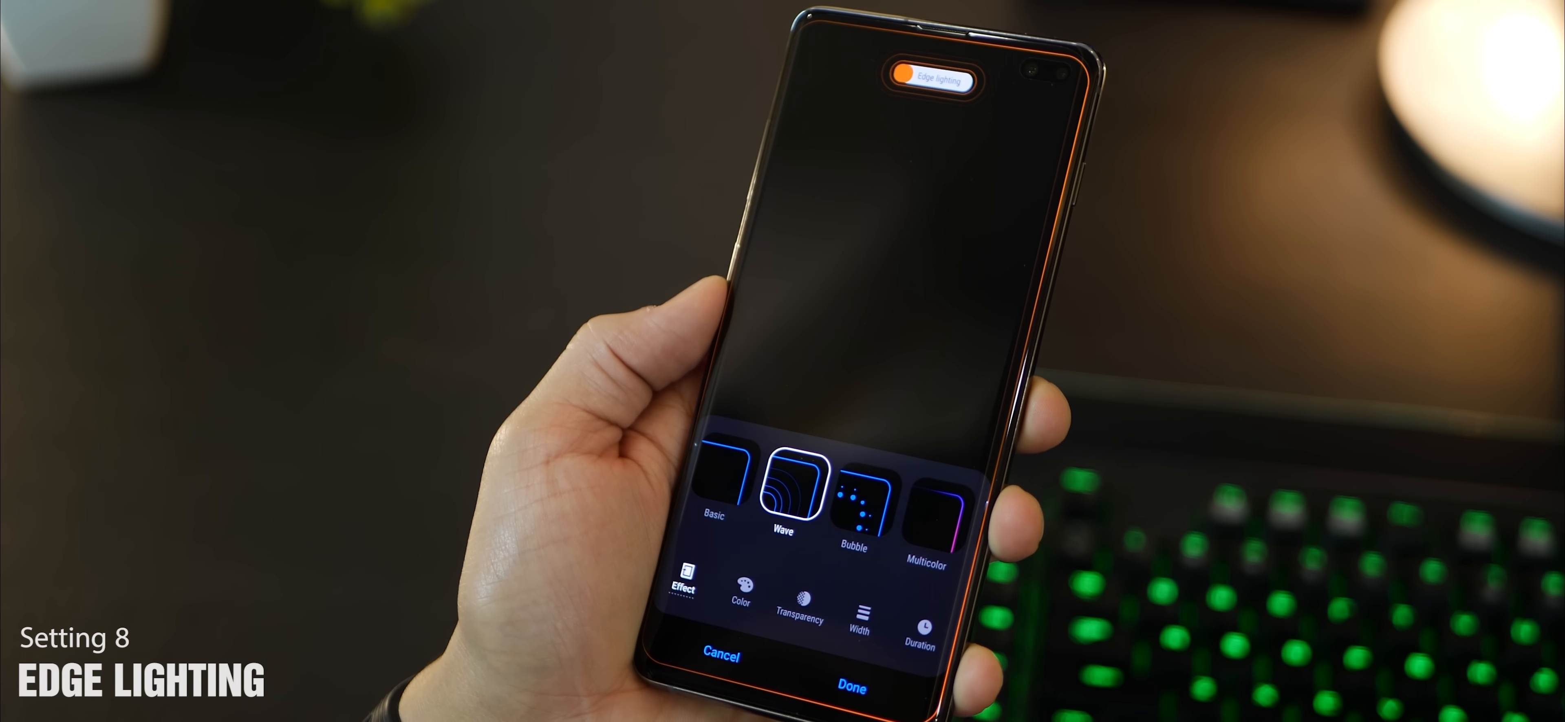
{"action": "left_click", "coordinate": [851, 496]}
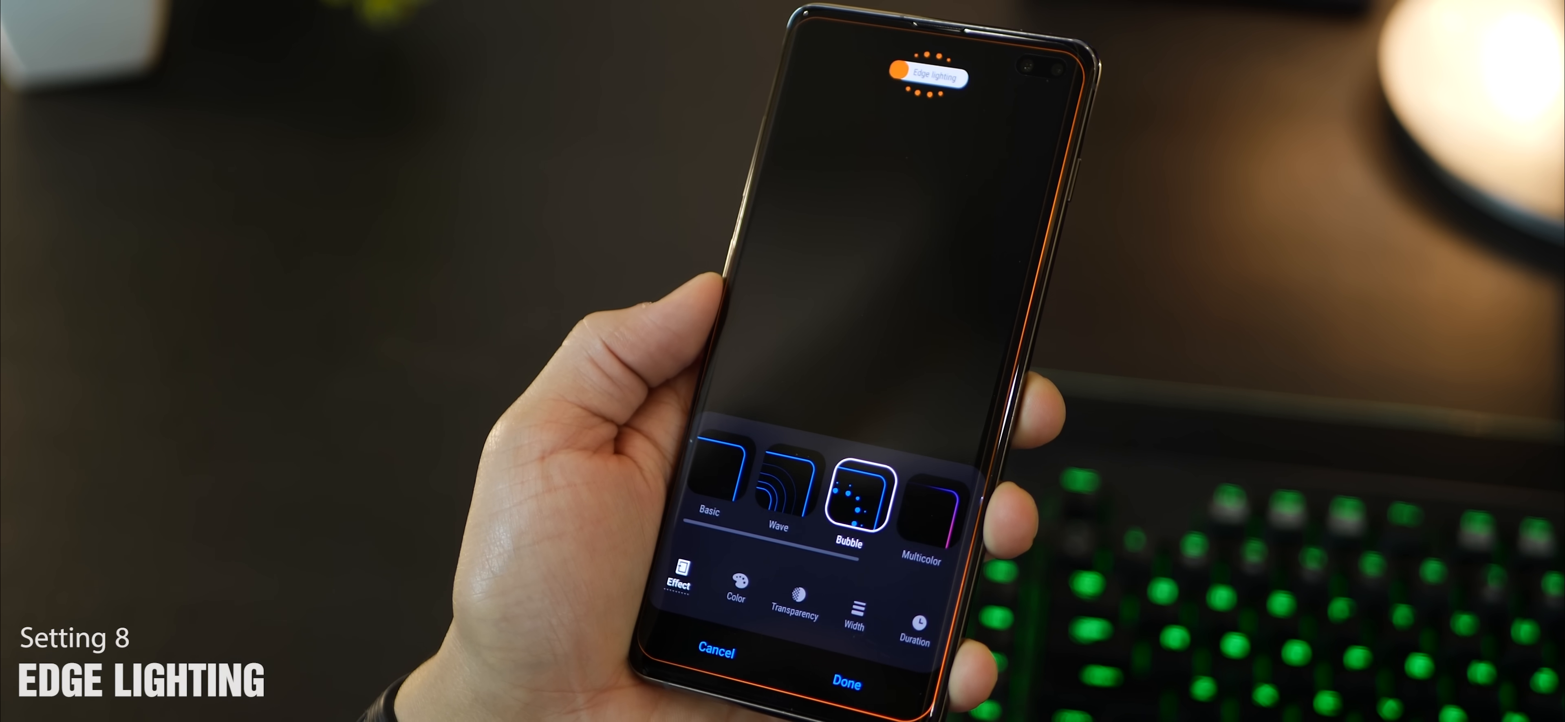
{"action": "left_click", "coordinate": [735, 598]}
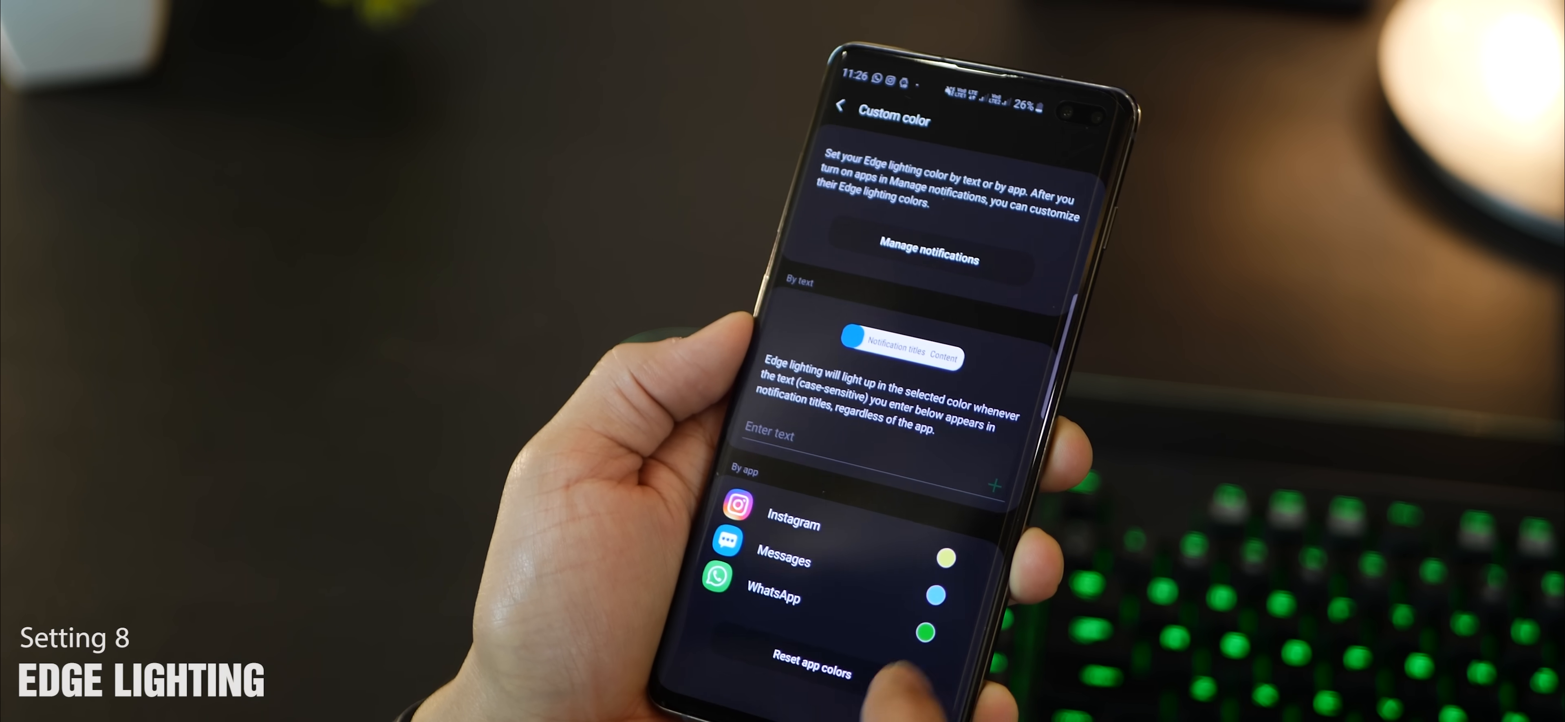
In Manage notifications, enable edge lighting for two apps and go back
{"action": "left_click", "coordinate": [841, 106]}
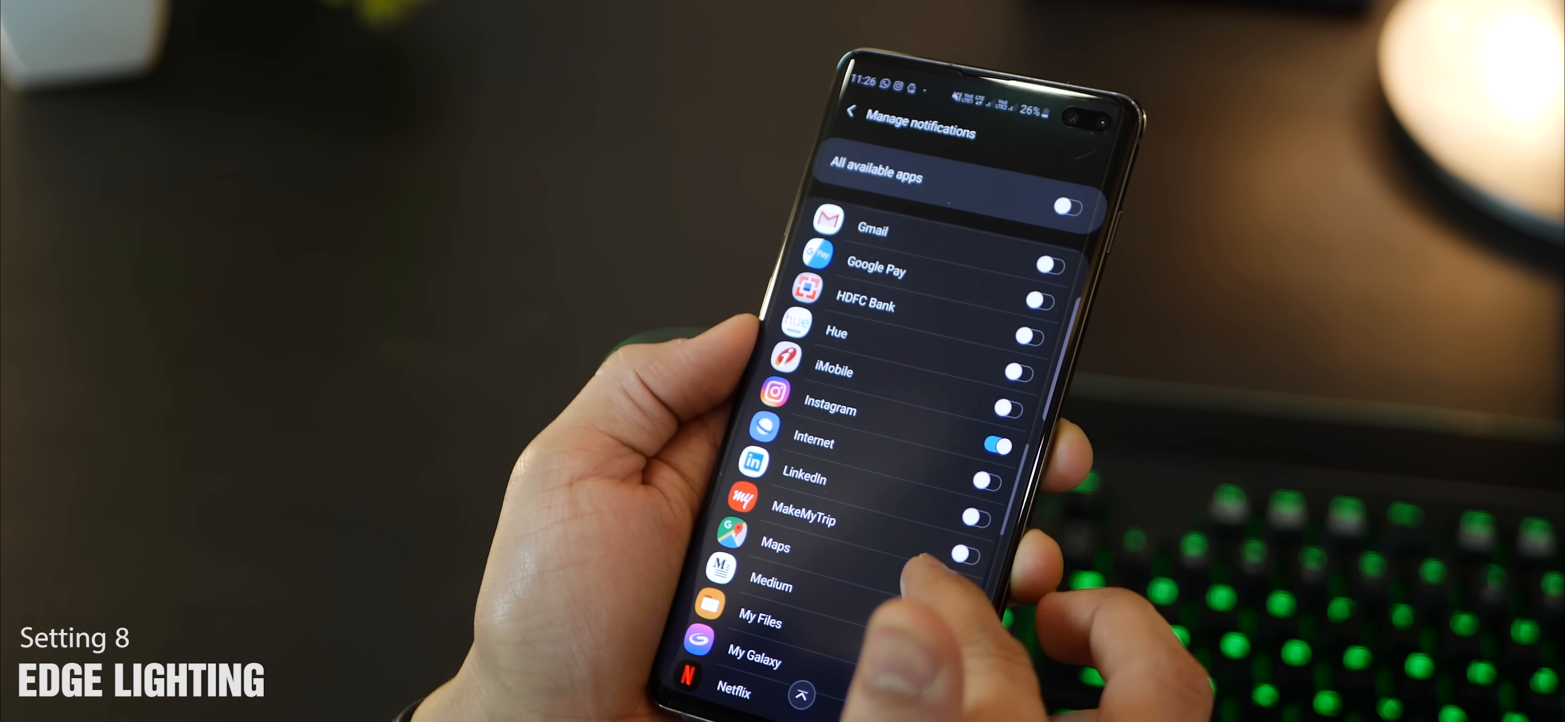
{"action": "left_click", "coordinate": [850, 112]}
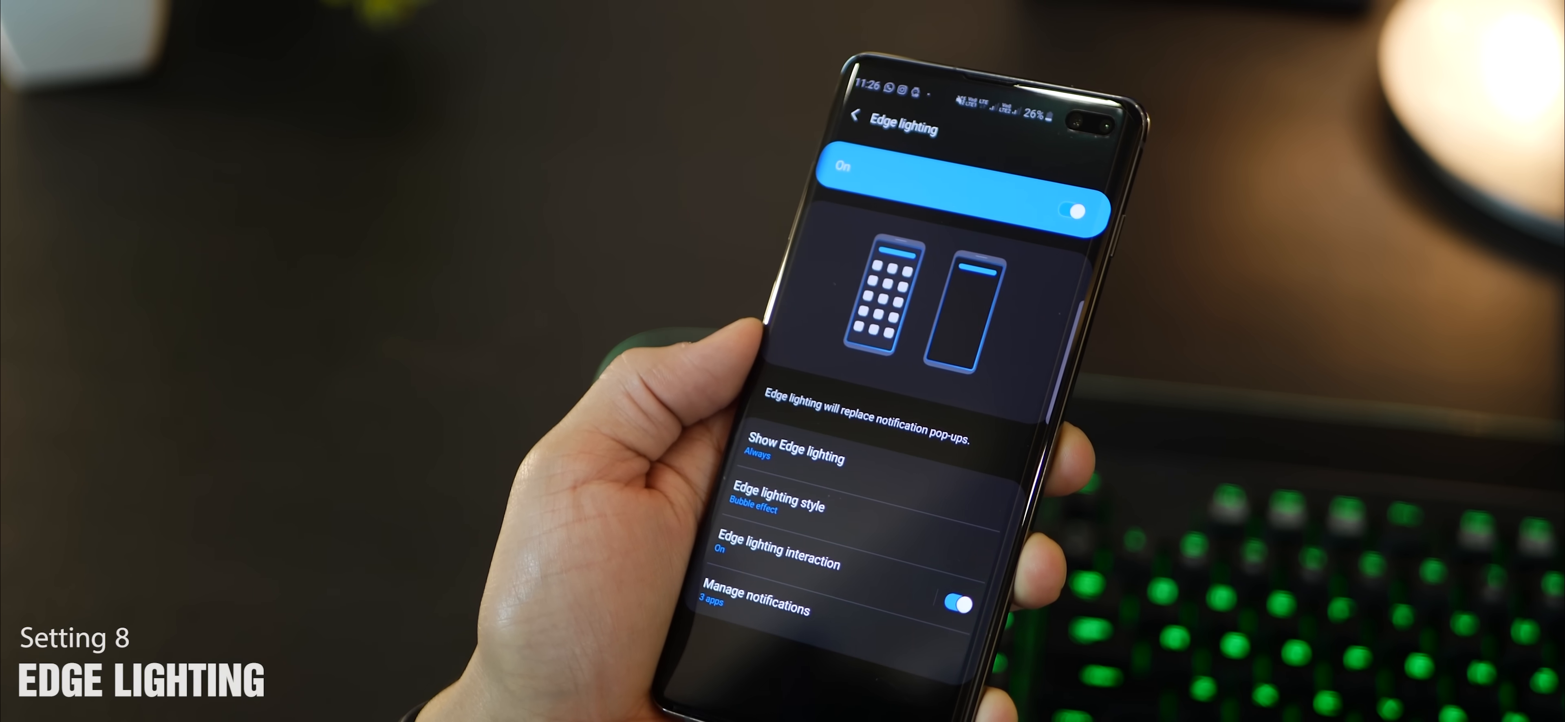
{"action": "left_click", "coordinate": [795, 450]}
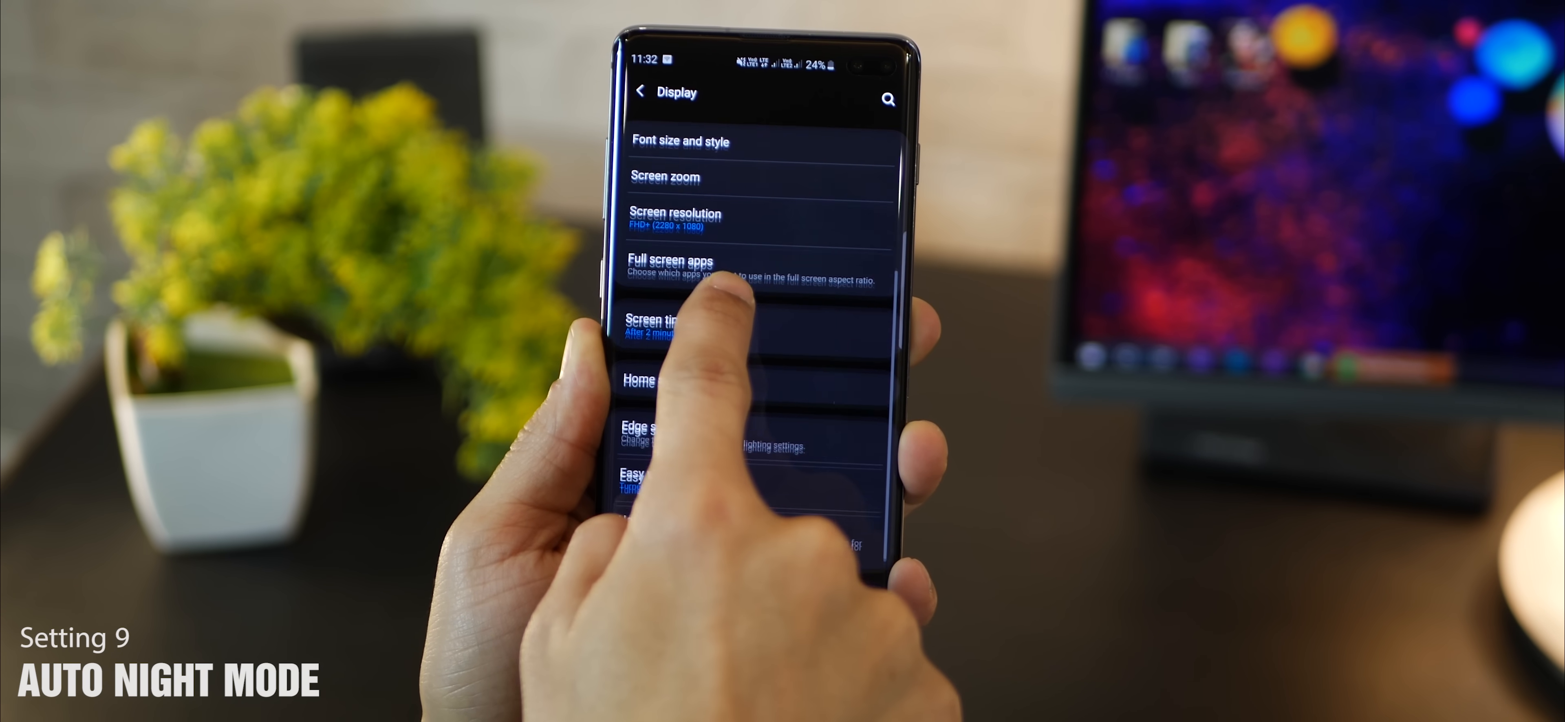
Pick the Sunset to sunrise night-mode schedule and allow Location so it can run
{"action": "scroll", "scroll_direction": "down", "scroll_amount": 3}
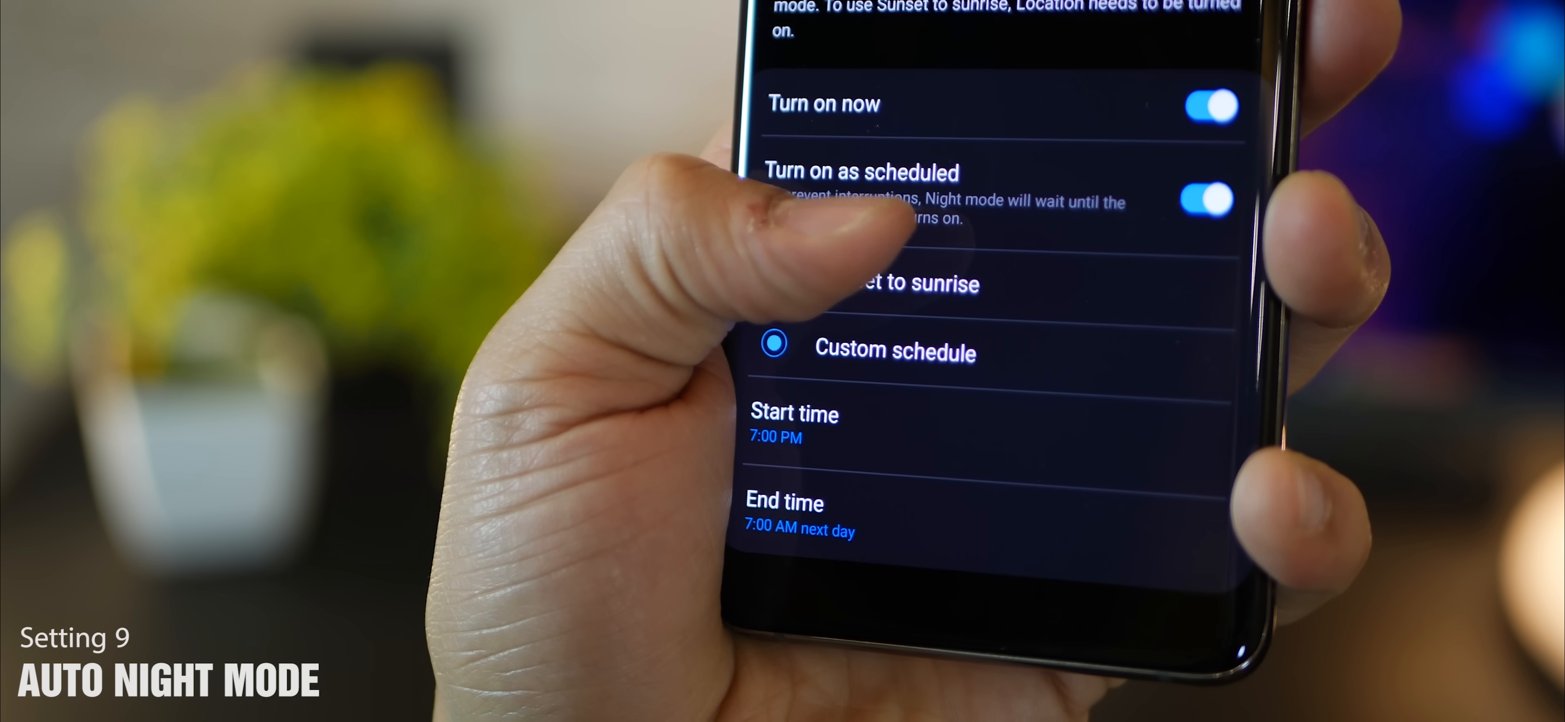
{"action": "left_click", "coordinate": [903, 284]}
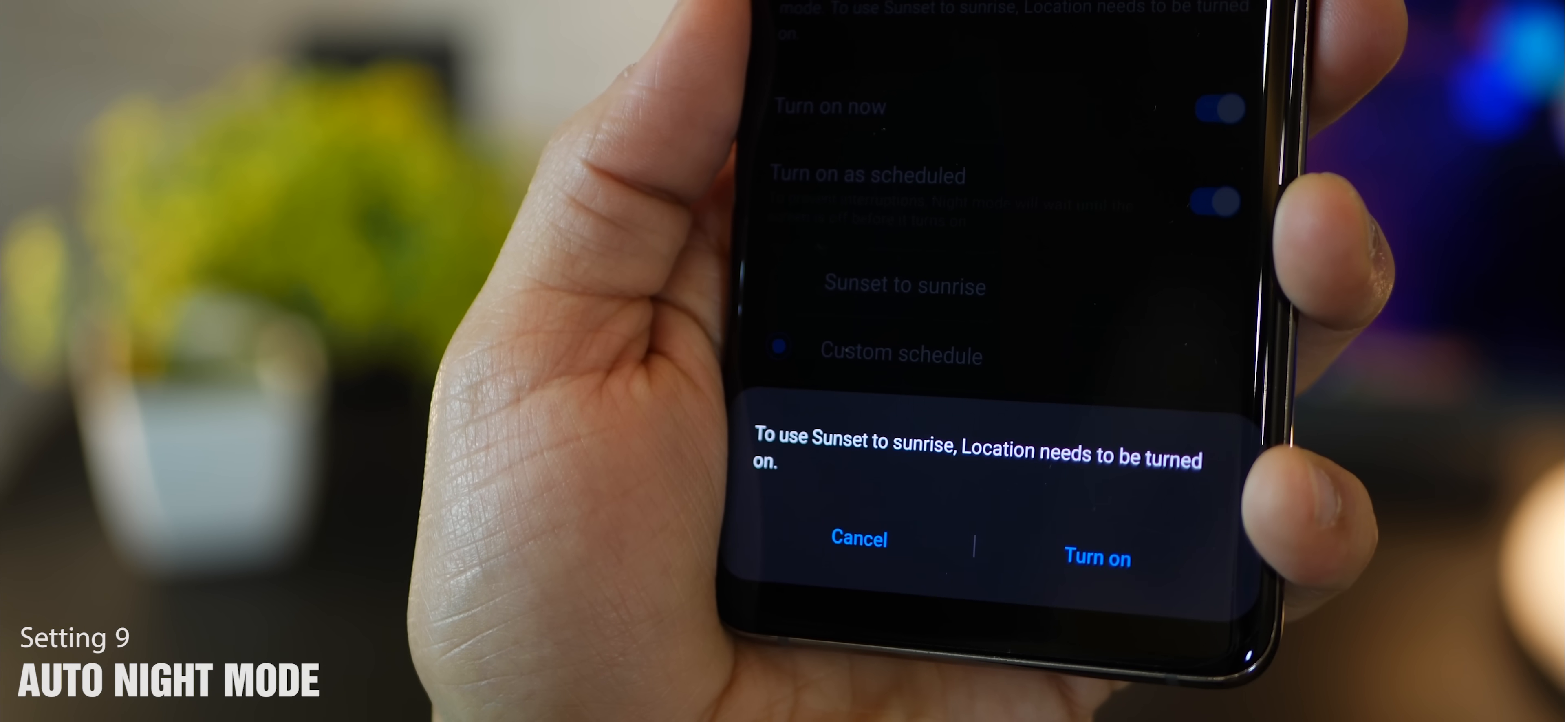
{"action": "left_click", "coordinate": [858, 539]}
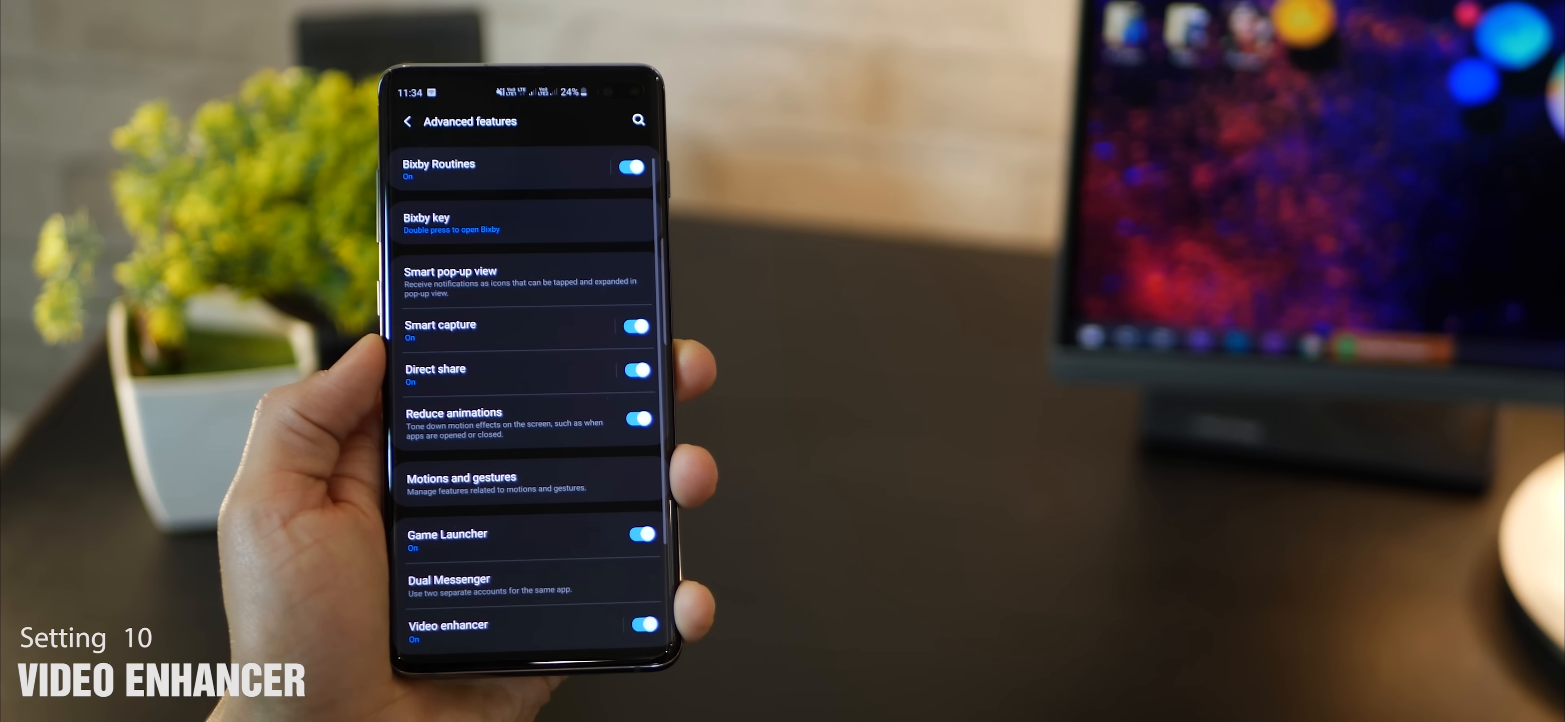
Show the Video enhancer details with its supported apps such as YouTube and Netflix
{"action": "scroll", "scroll_direction": "down", "scroll_amount": 3}
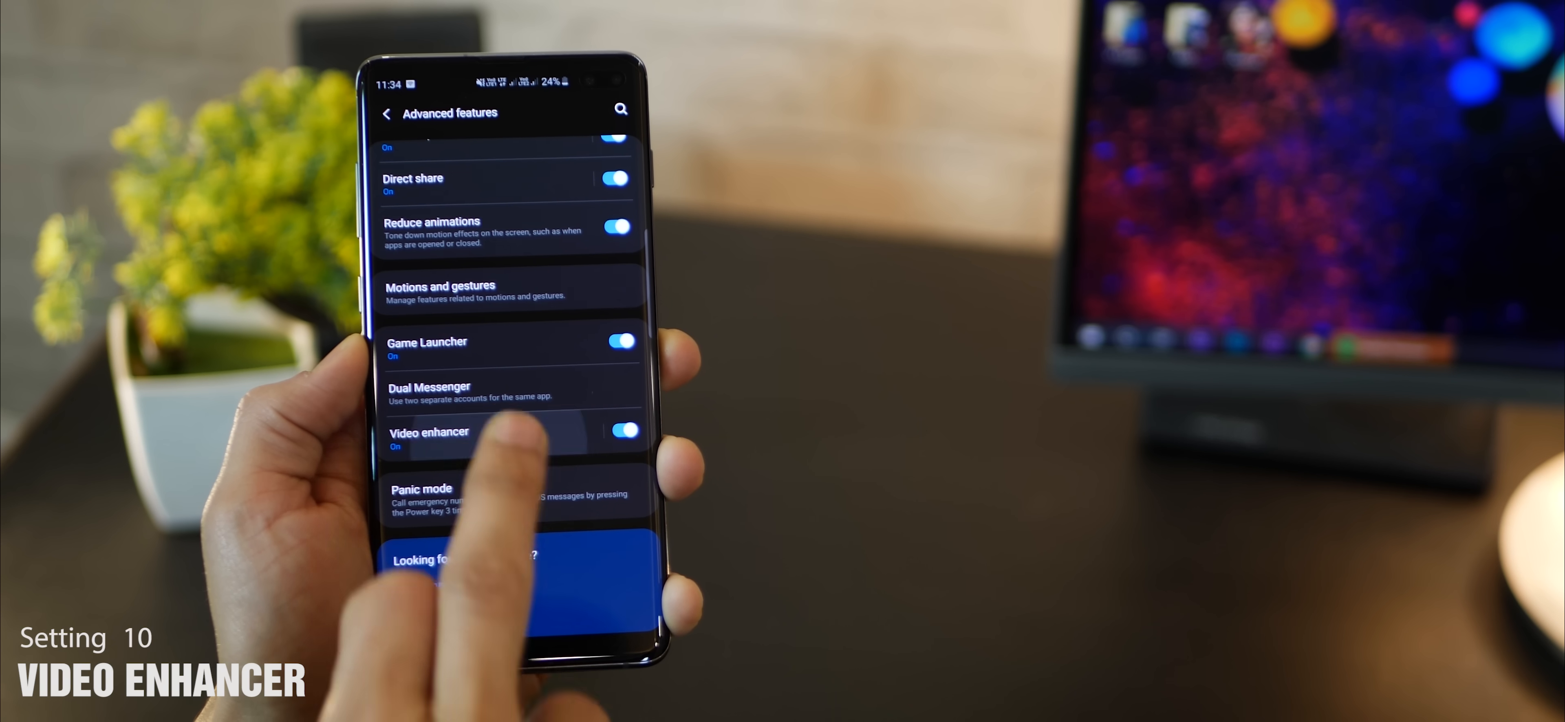
{"action": "left_click", "coordinate": [429, 439]}
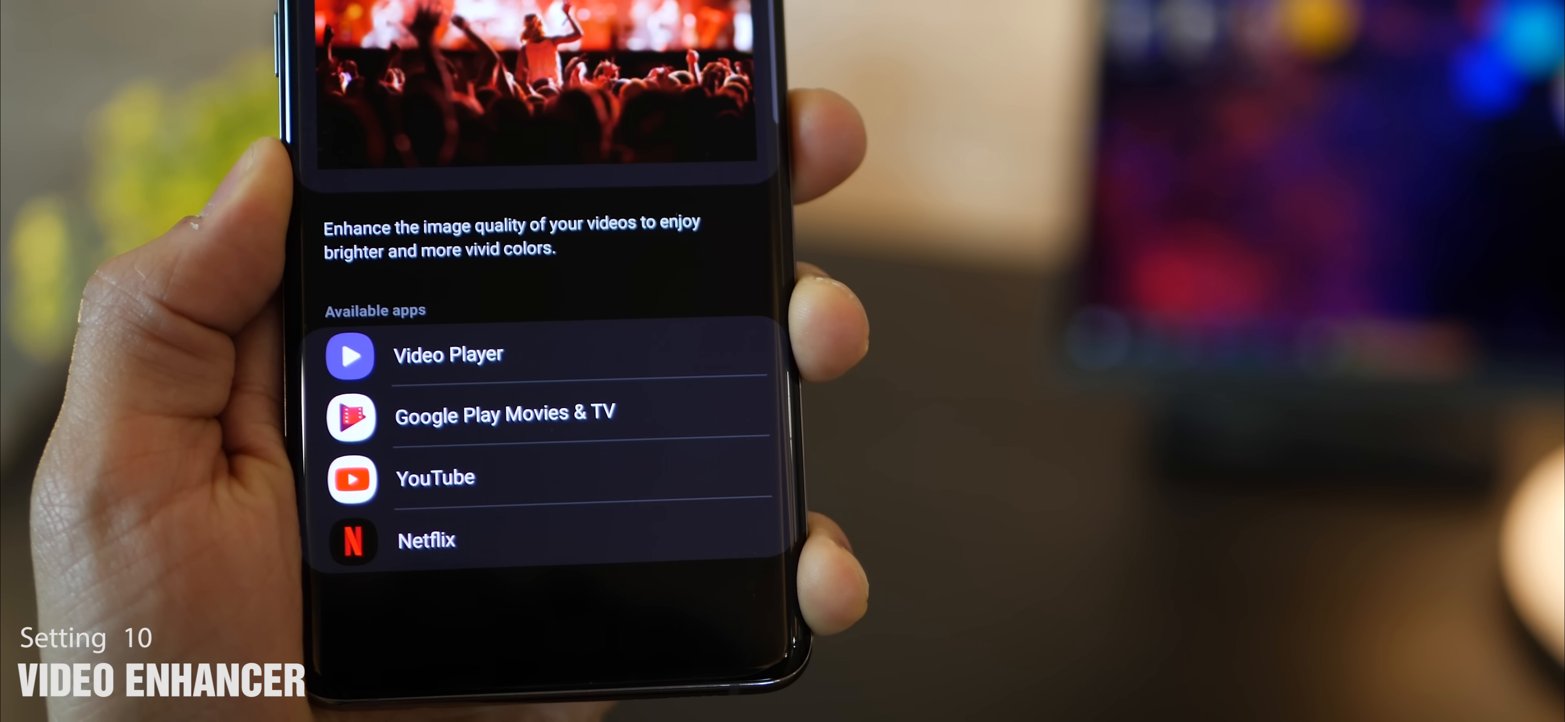